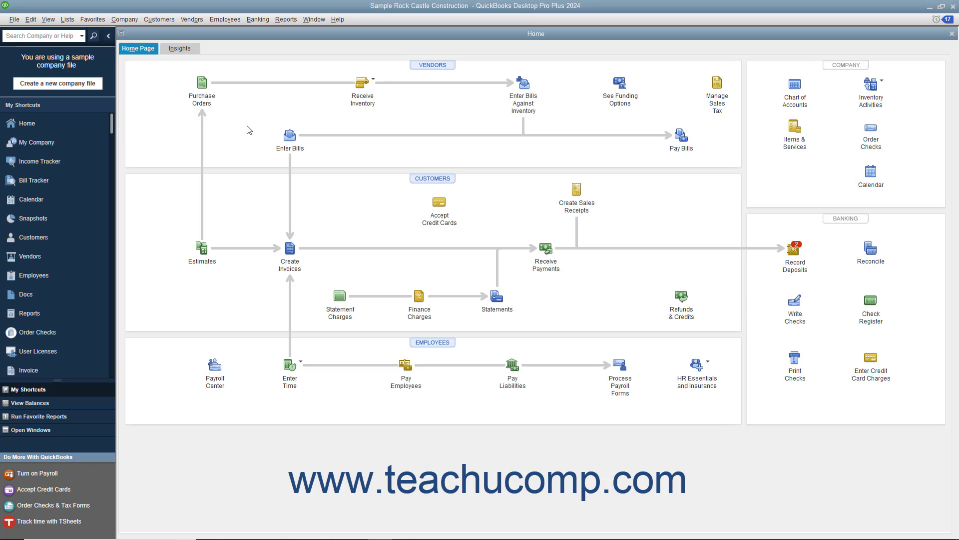
# Show the Vendors menu with its vendor tasks from the home page.
pyautogui.click(192, 19)
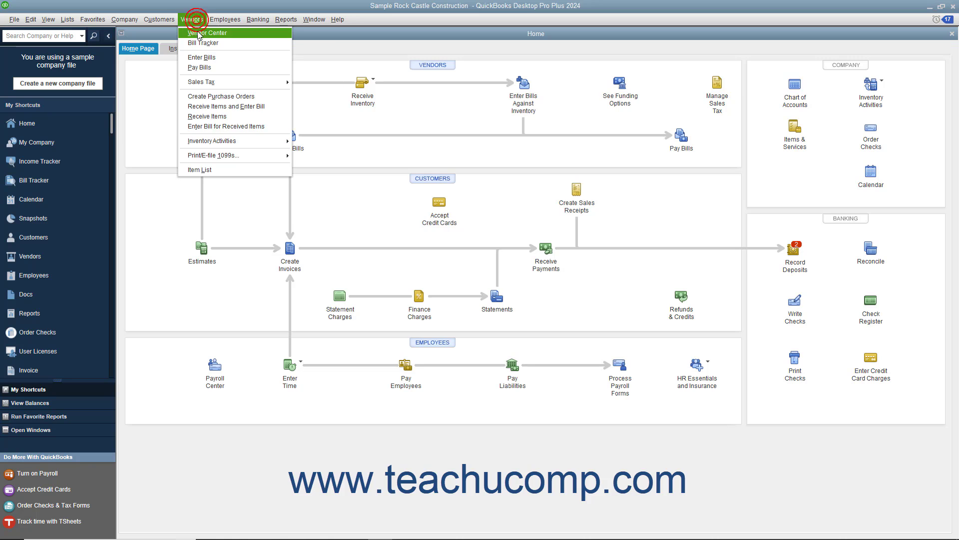
# Start a new blank bill via Enter Bills, checking the Items view and returning to Expenses.
pyautogui.click(198, 57)
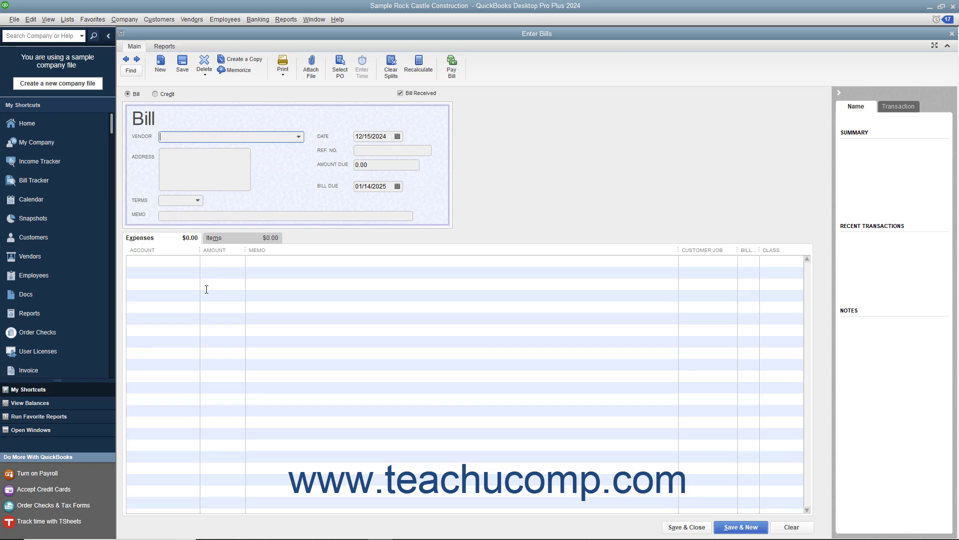
pyautogui.moveTo(236, 257)
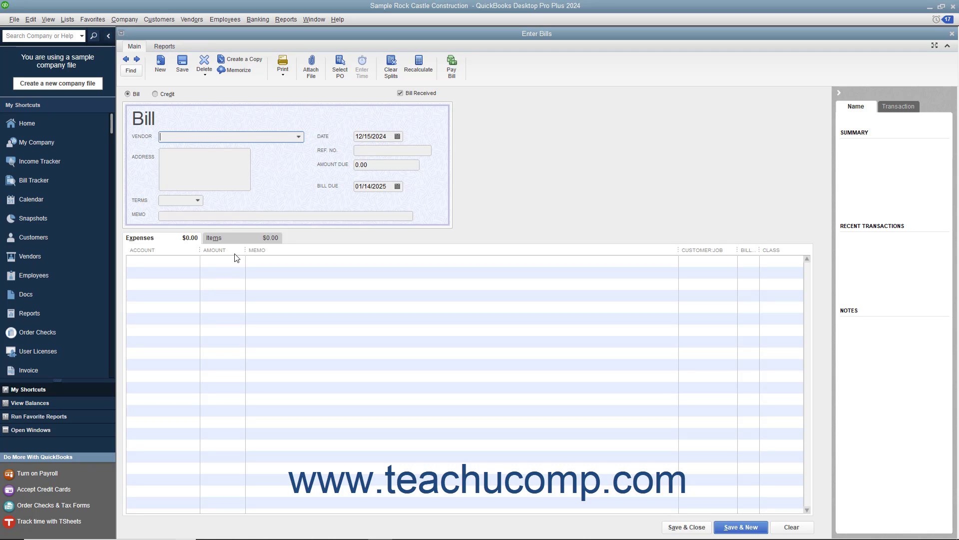
pyautogui.click(214, 238)
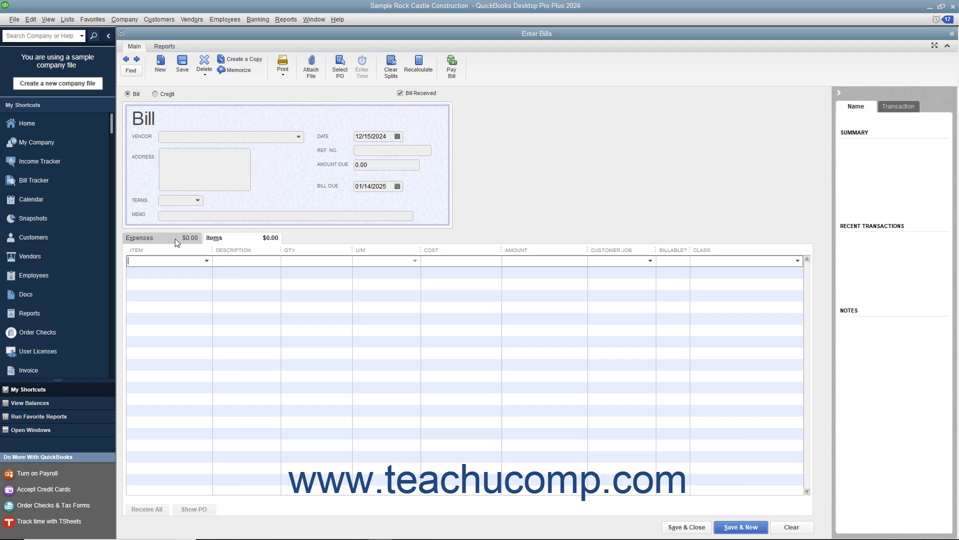
pyautogui.click(139, 238)
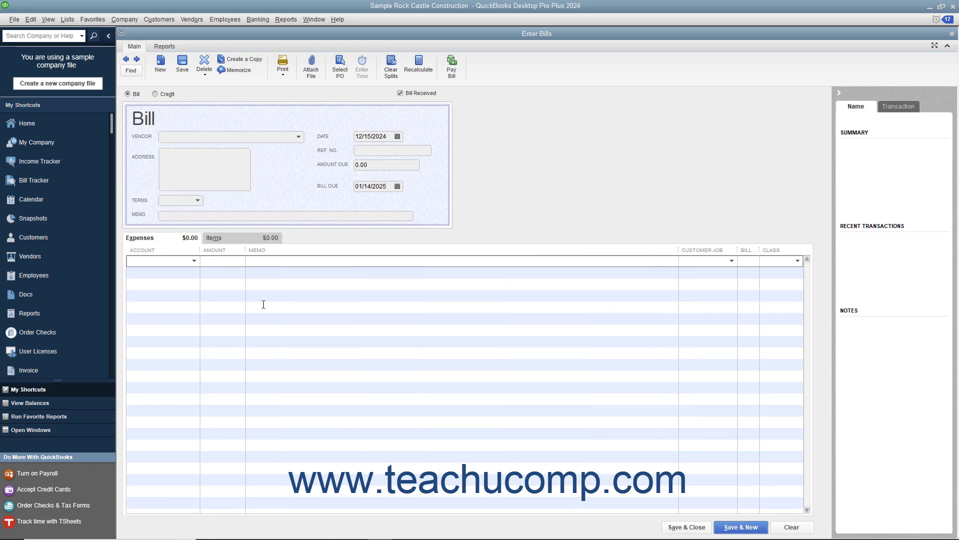
pyautogui.moveTo(414, 106)
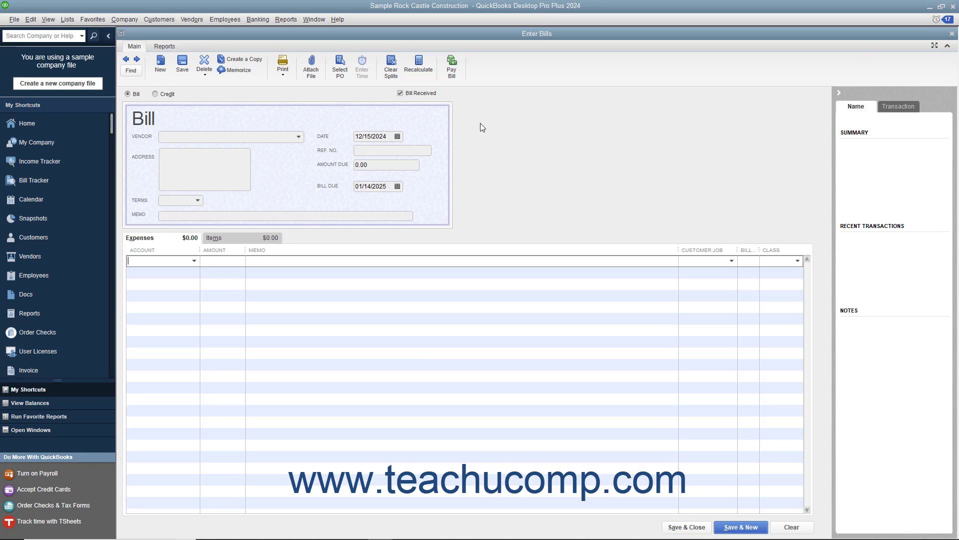
pyautogui.click(400, 93)
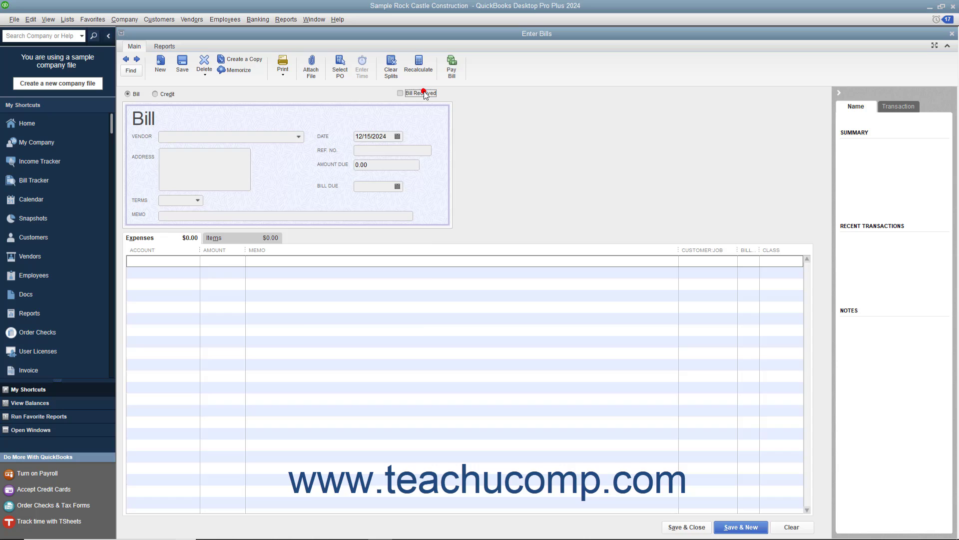
pyautogui.click(400, 93)
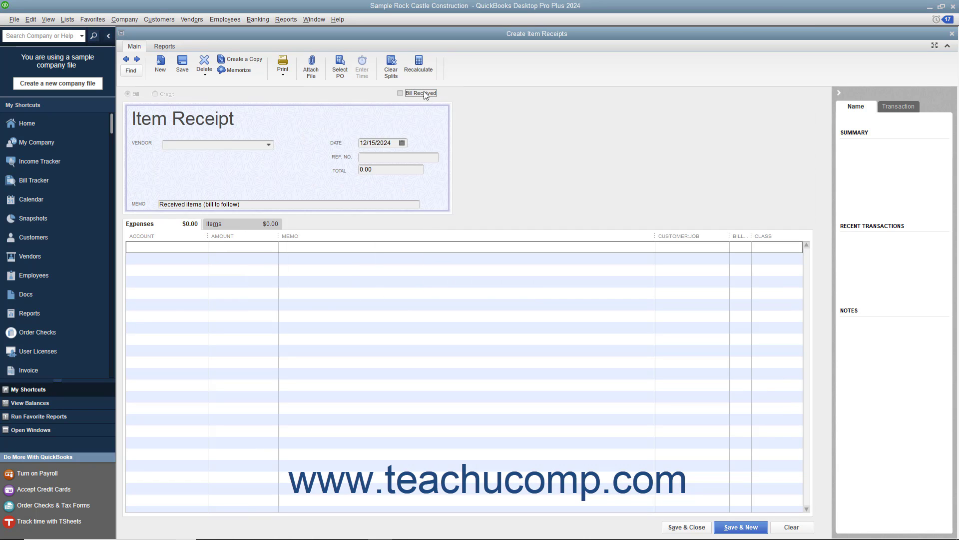
pyautogui.click(399, 93)
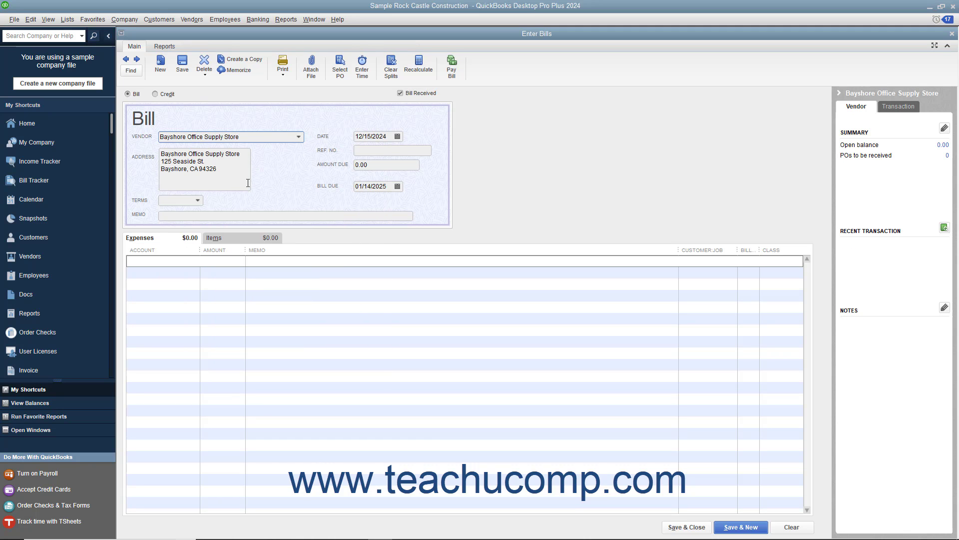
# Keep December 15, 2024 as the date, enter reference 678 and 100.00 amount due.
pyautogui.click(396, 136)
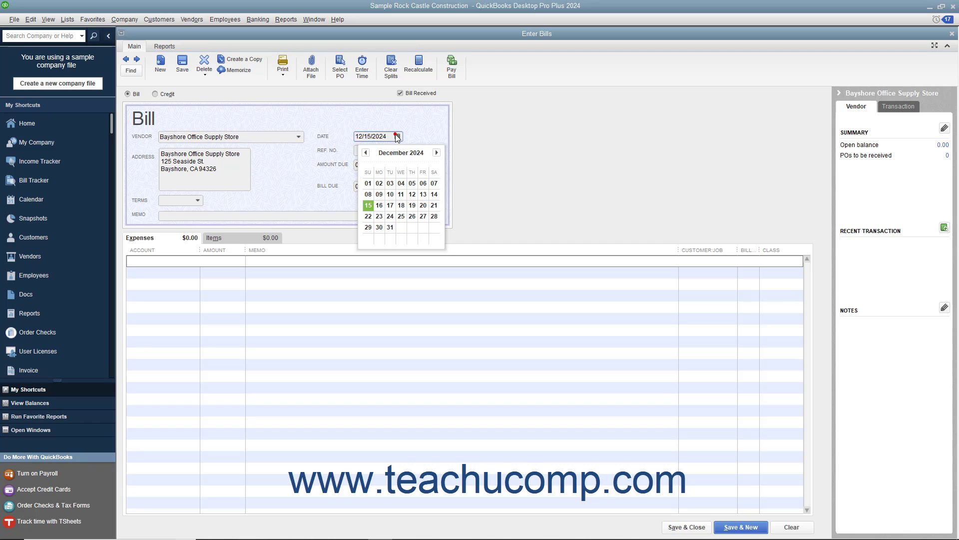
pyautogui.click(368, 205)
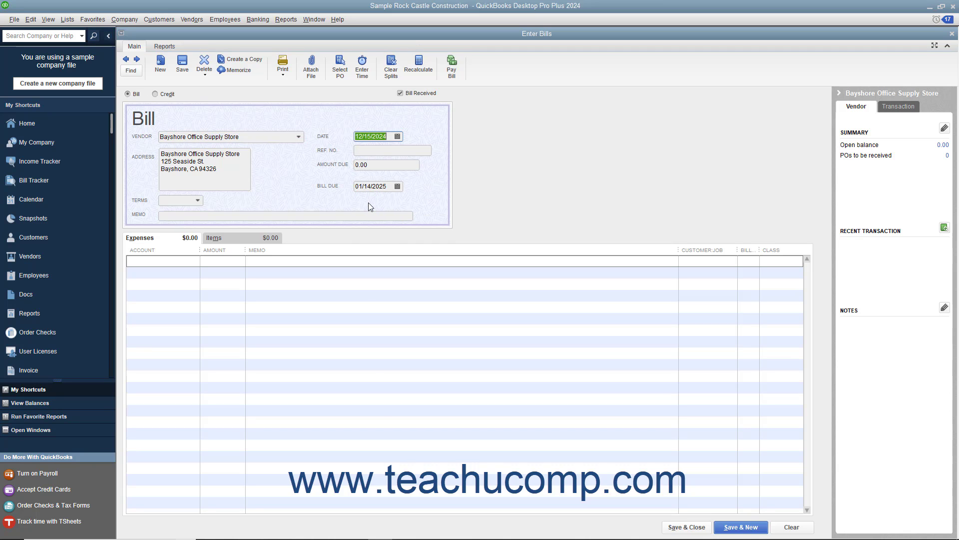
pyautogui.click(392, 150)
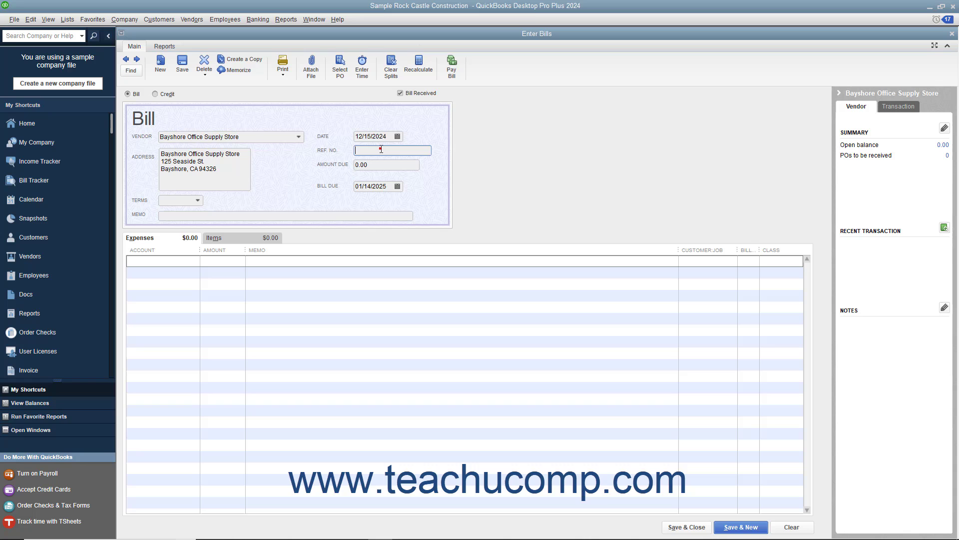
pyautogui.write('6789')
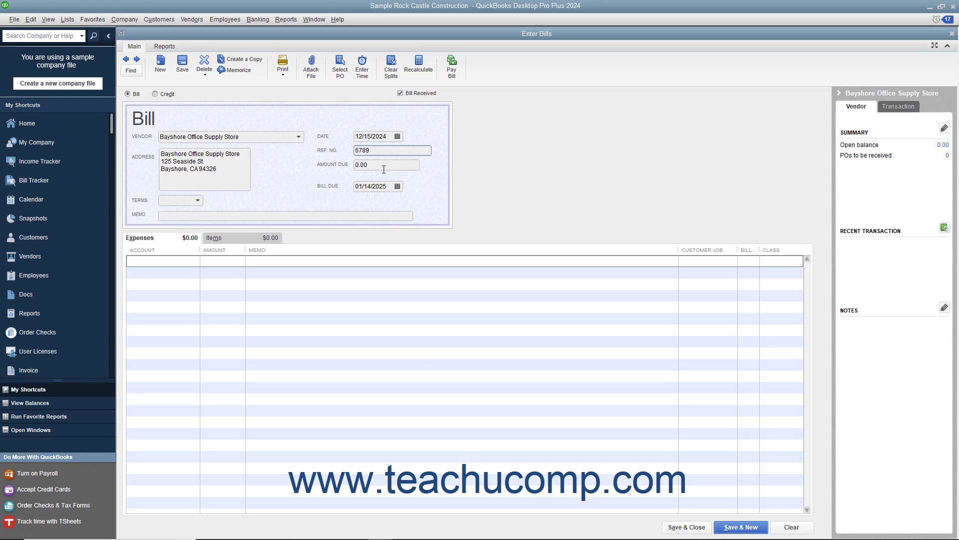
pyautogui.write('100')
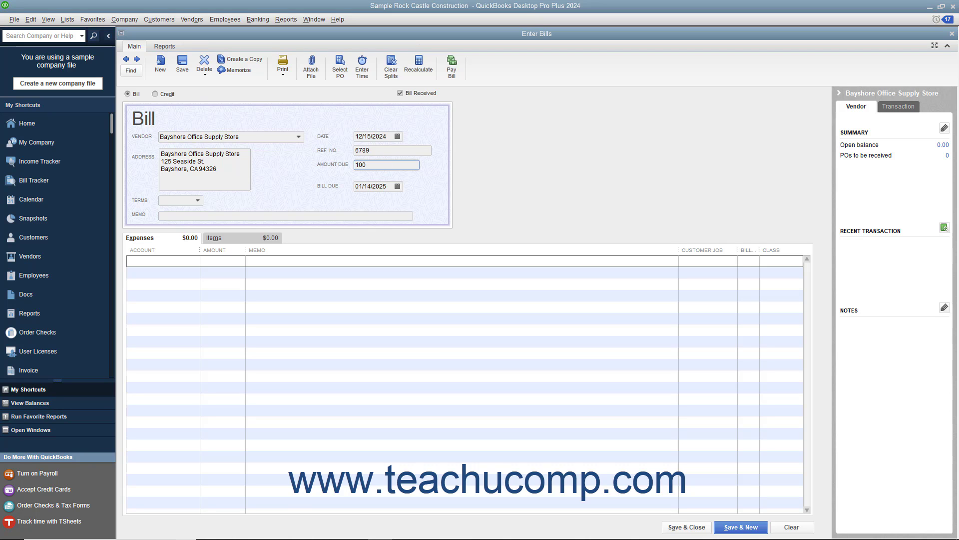
pyautogui.click(399, 186)
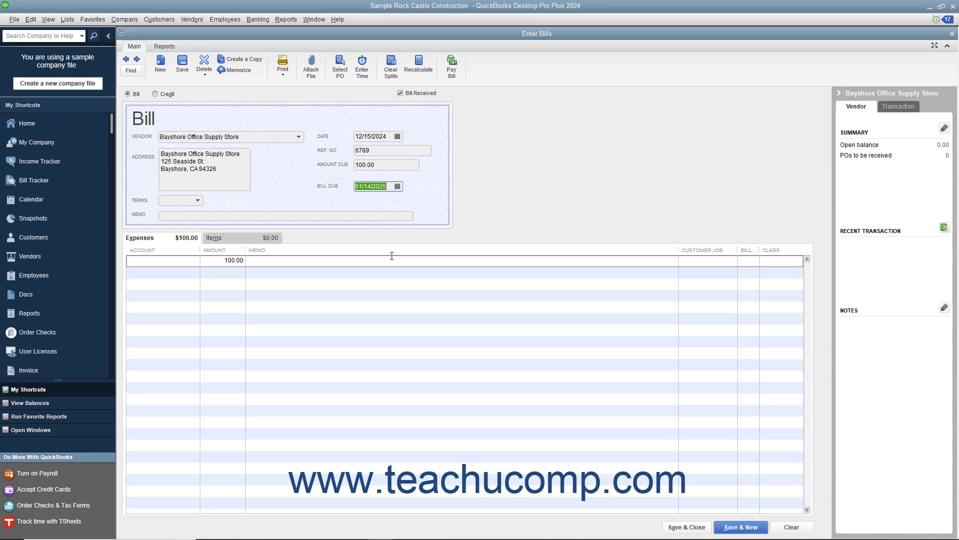
# Assign the first expense line to account 63000 Office Supplies.
pyautogui.click(160, 260)
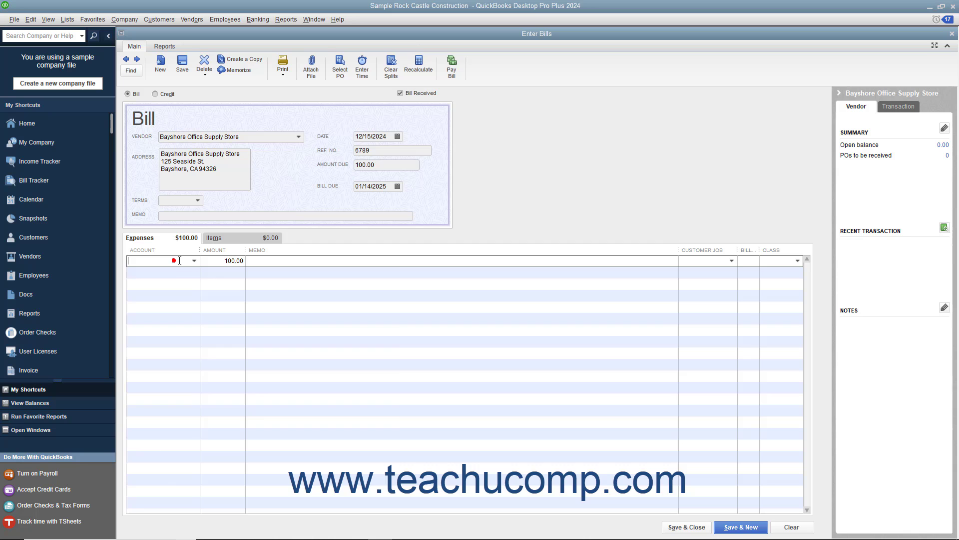
pyautogui.click(193, 259)
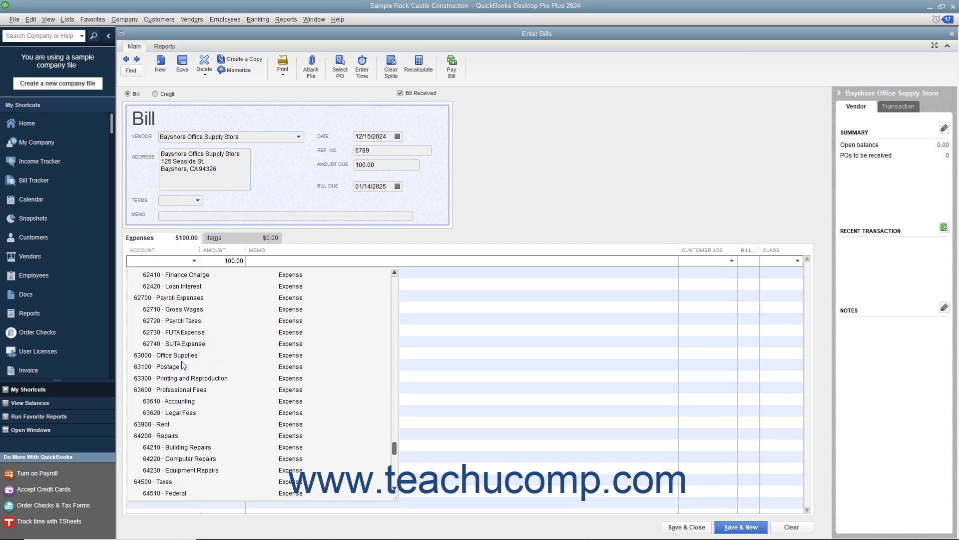
pyautogui.click(168, 355)
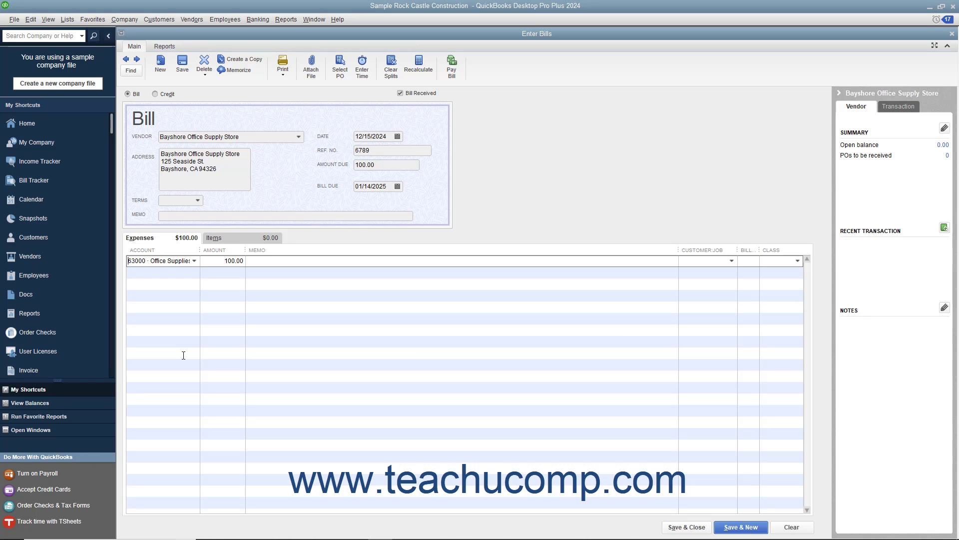
pyautogui.moveTo(304, 190)
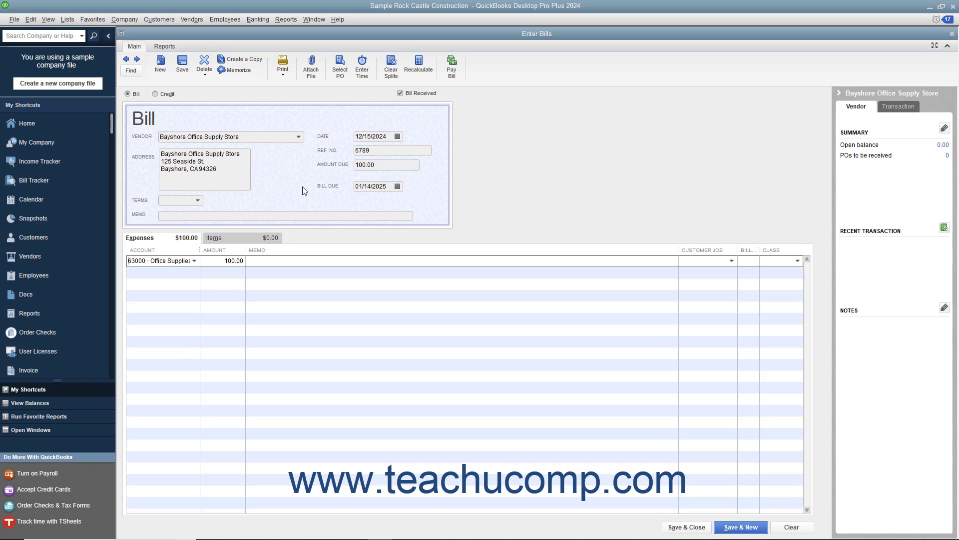
pyautogui.moveTo(229, 251)
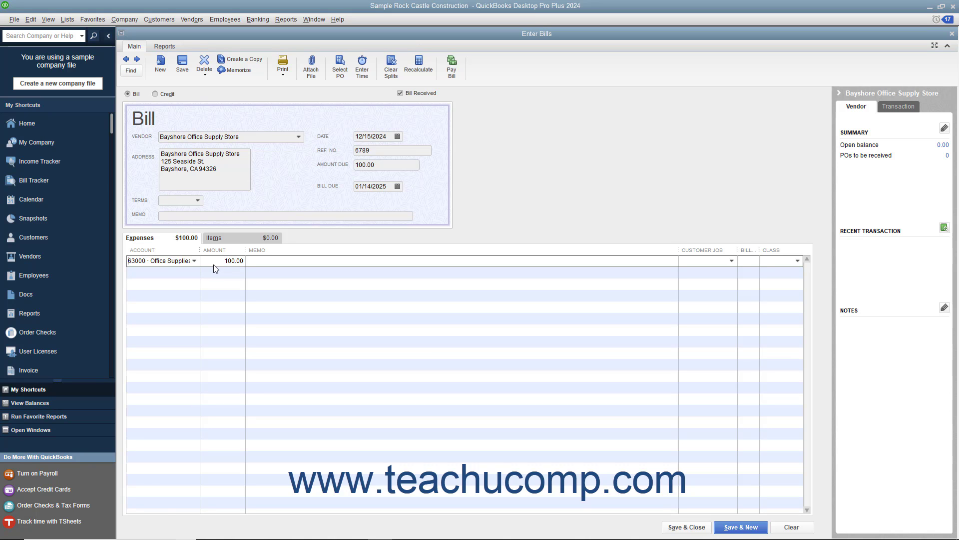
# Split into 80 Office Supplies and 20.00 Printing and Reproduction, then save and close the bill.
pyautogui.click(232, 260)
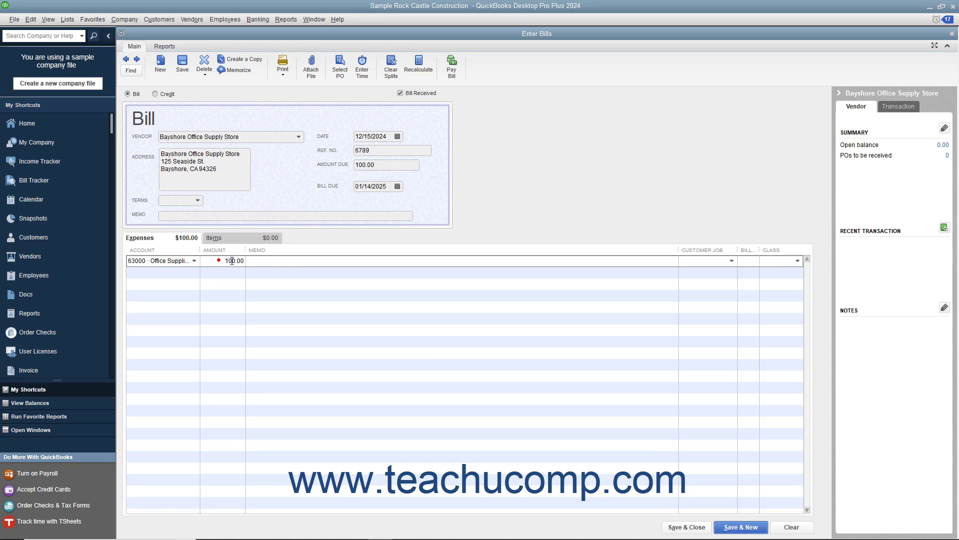
pyautogui.write('80')
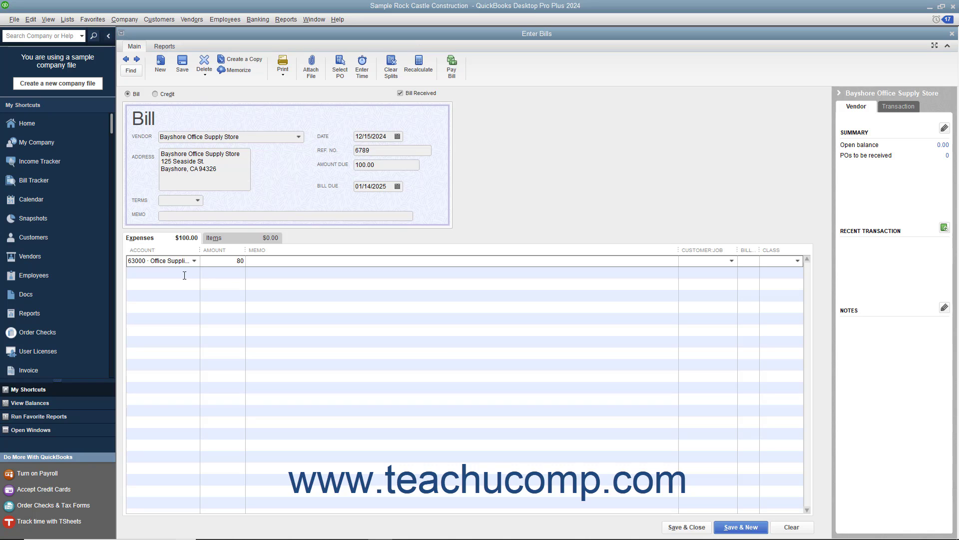
pyautogui.write('20.00')
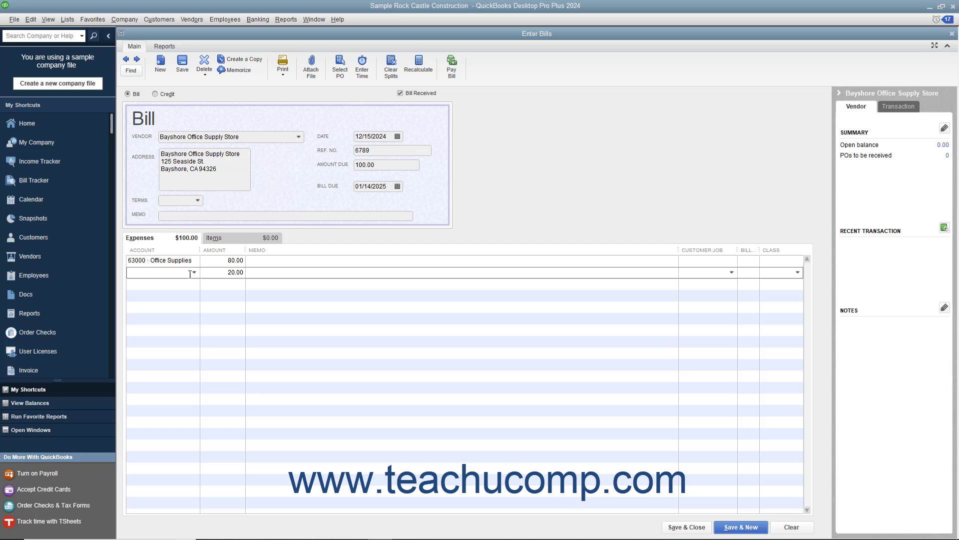
pyautogui.click(192, 272)
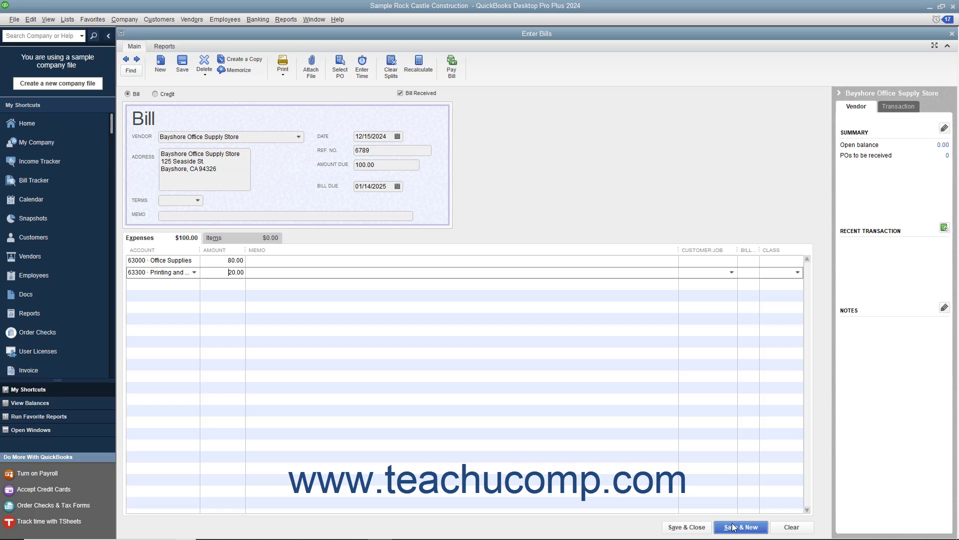
pyautogui.click(741, 527)
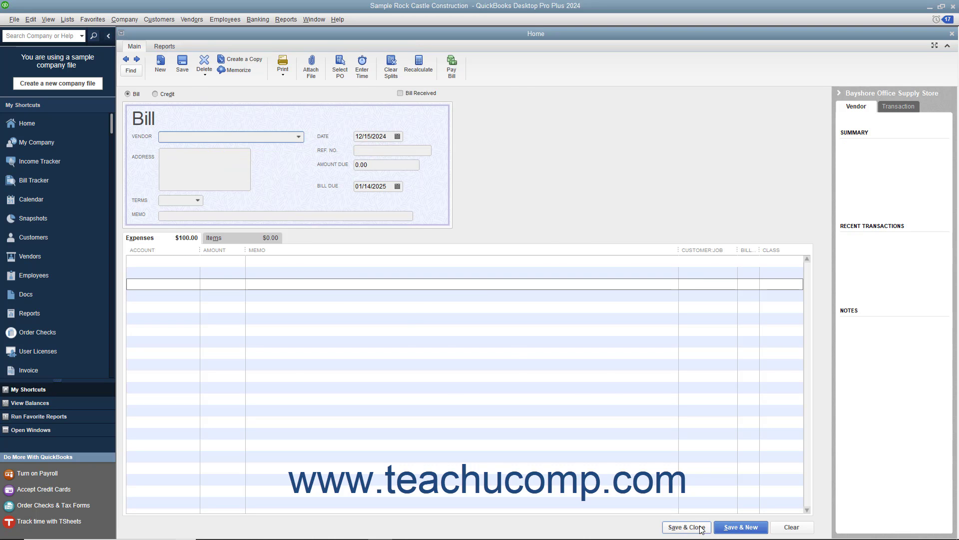